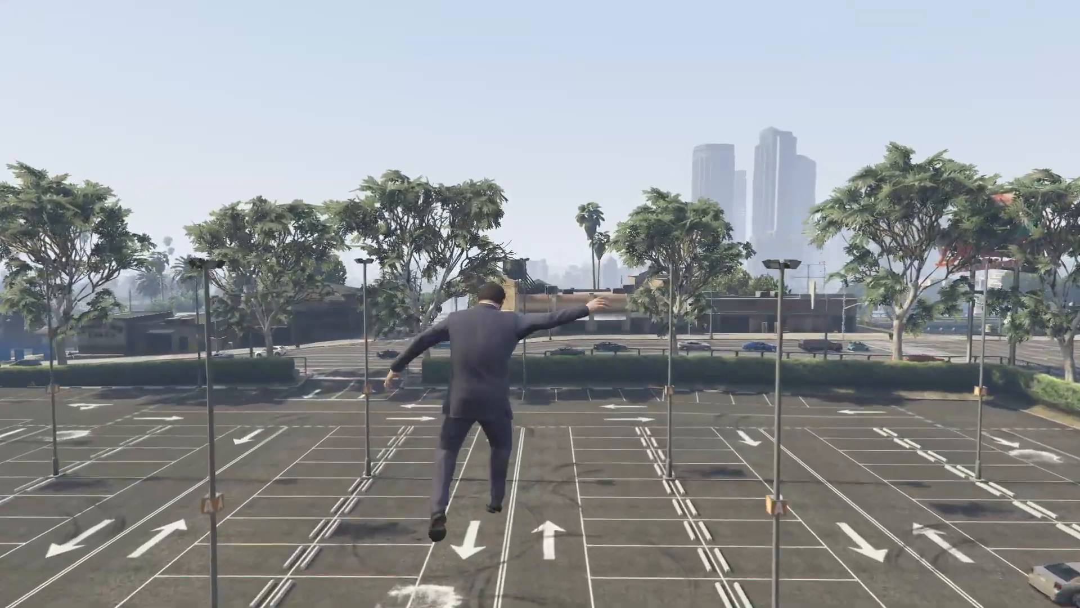
Drive through the city in-game with the Rampage trainer, then move to its 5mods download page.
{"action": "key", "text": "tab"}
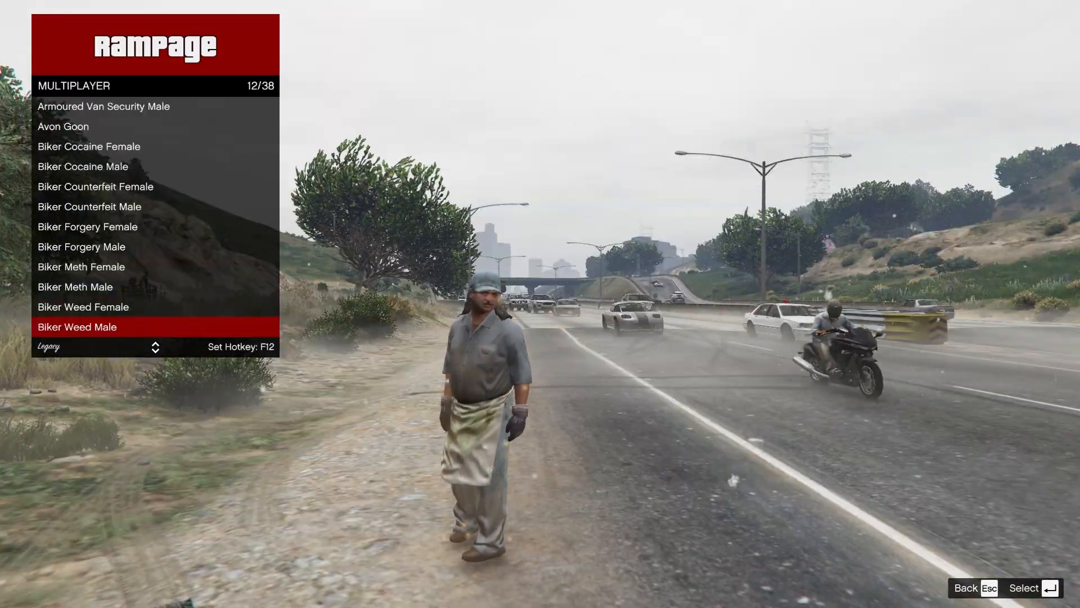
{"action": "scroll", "scroll_direction": "down", "scroll_amount": 3}
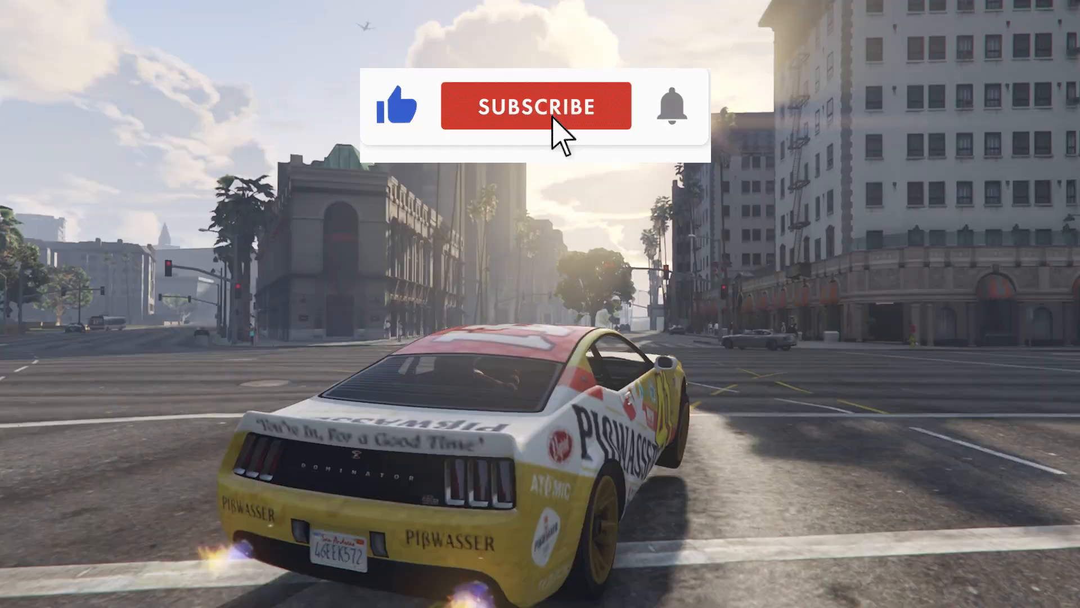
{"action": "left_click", "coordinate": [537, 107]}
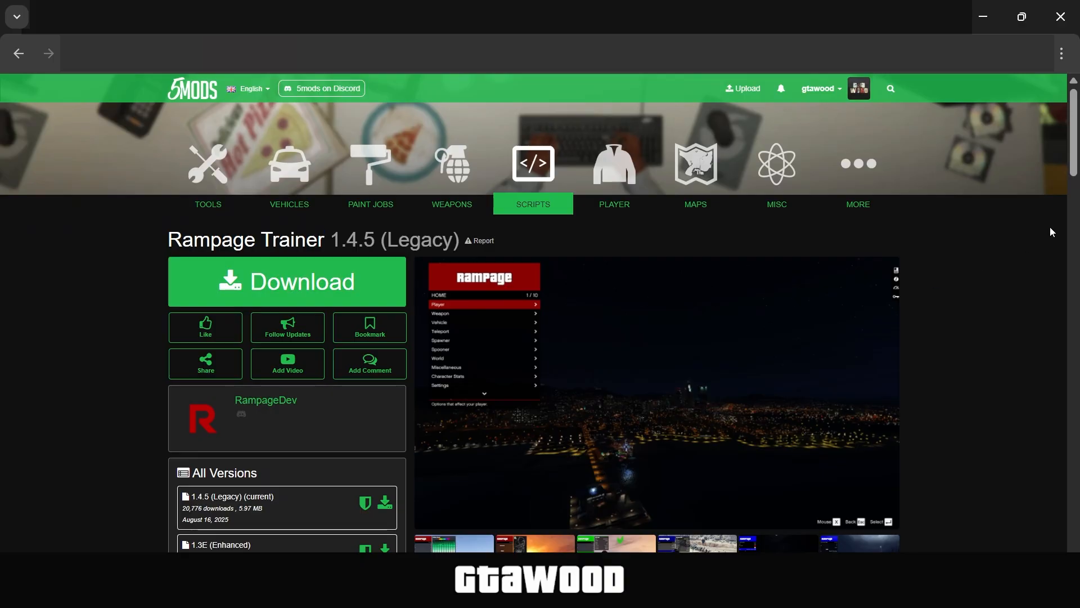
Scroll the Rampage Trainer 5mods page down to its All Versions list.
{"action": "scroll", "scroll_direction": "down", "scroll_amount": 3}
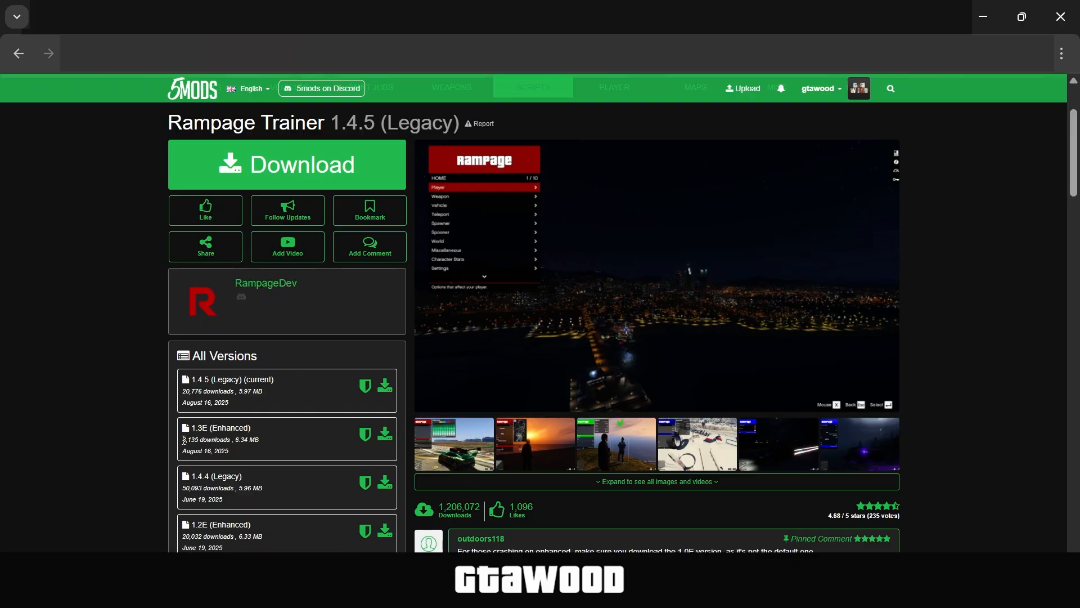
{"action": "mouse_move", "coordinate": [140, 432]}
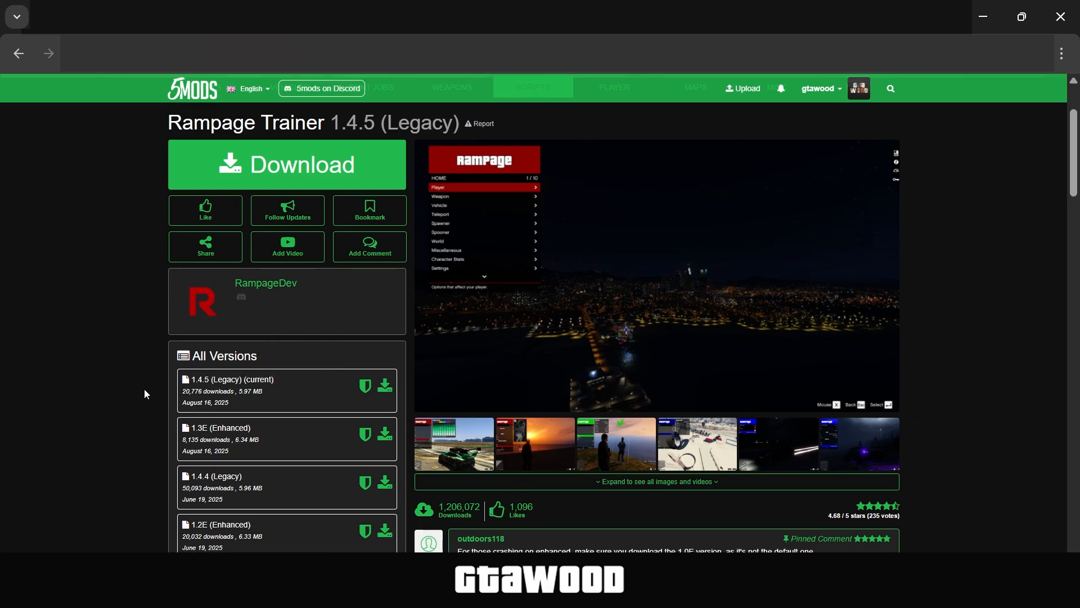
{"action": "mouse_move", "coordinate": [271, 295]}
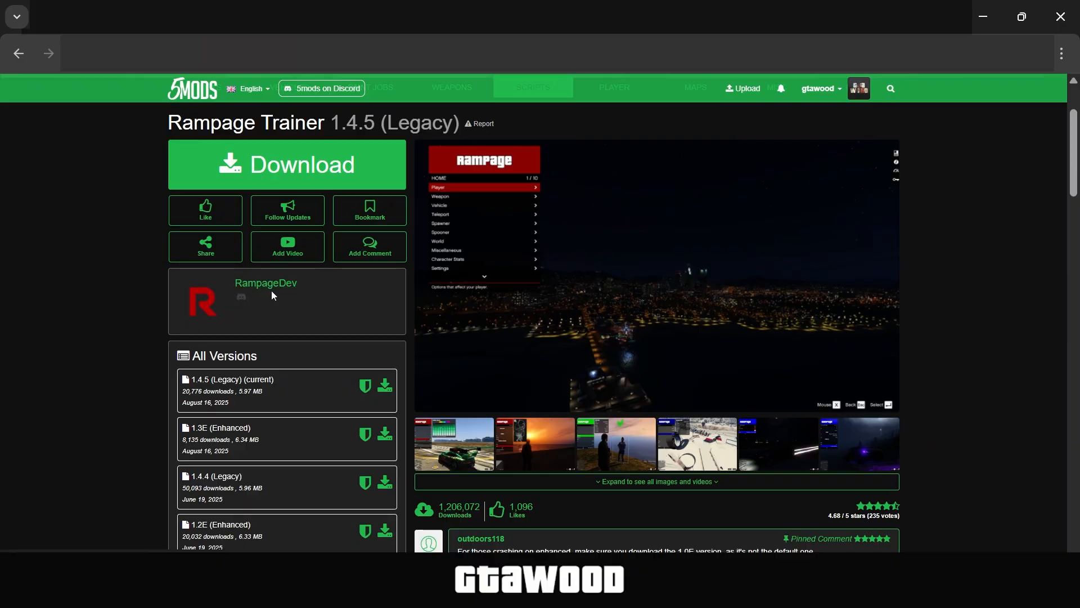
{"action": "mouse_move", "coordinate": [348, 281]}
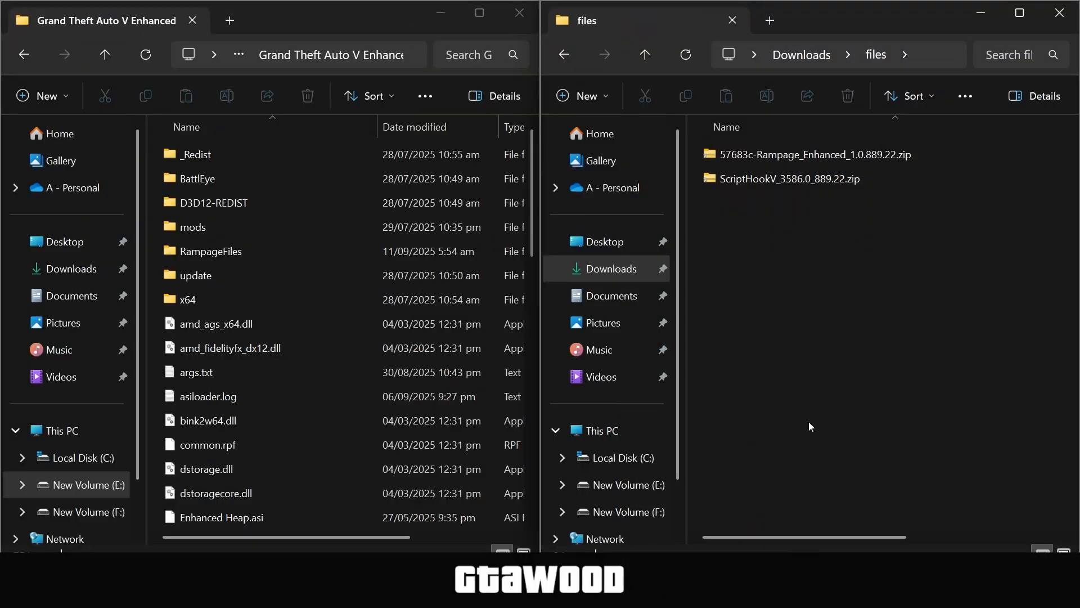
Copy RampageFiles and Rampage.asi from the Rampage Enhanced archive into the game folder.
{"action": "key", "text": "ctrl+a"}
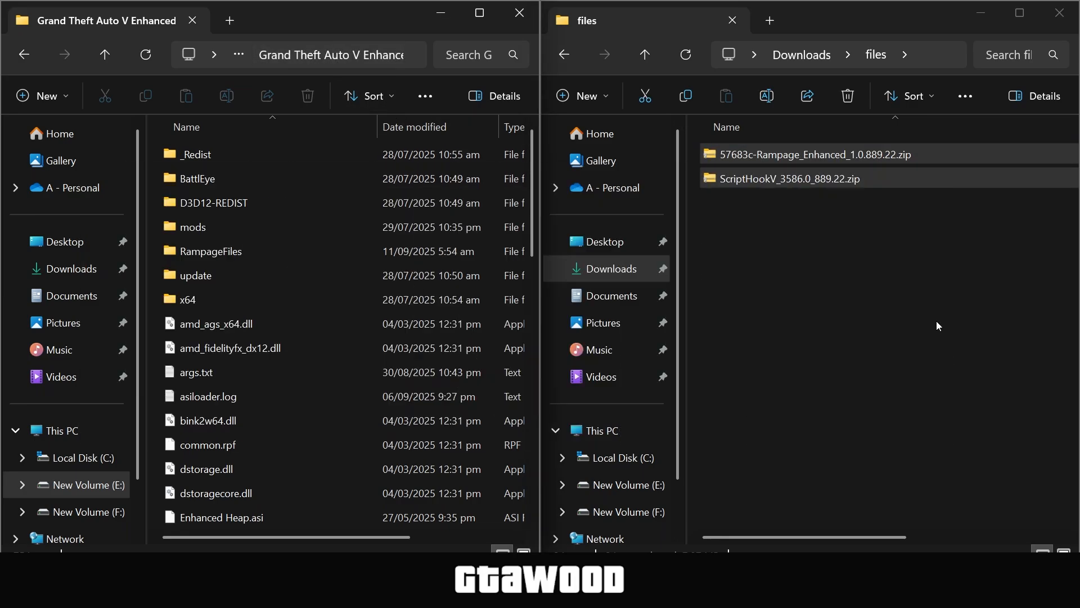
{"action": "double_click", "coordinate": [805, 154]}
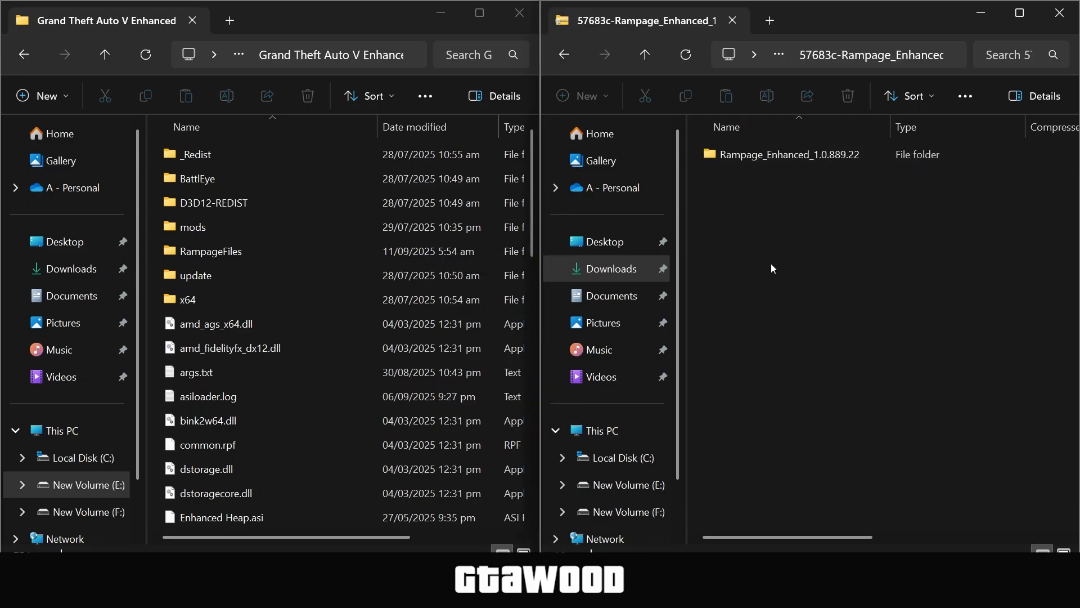
{"action": "double_click", "coordinate": [789, 154]}
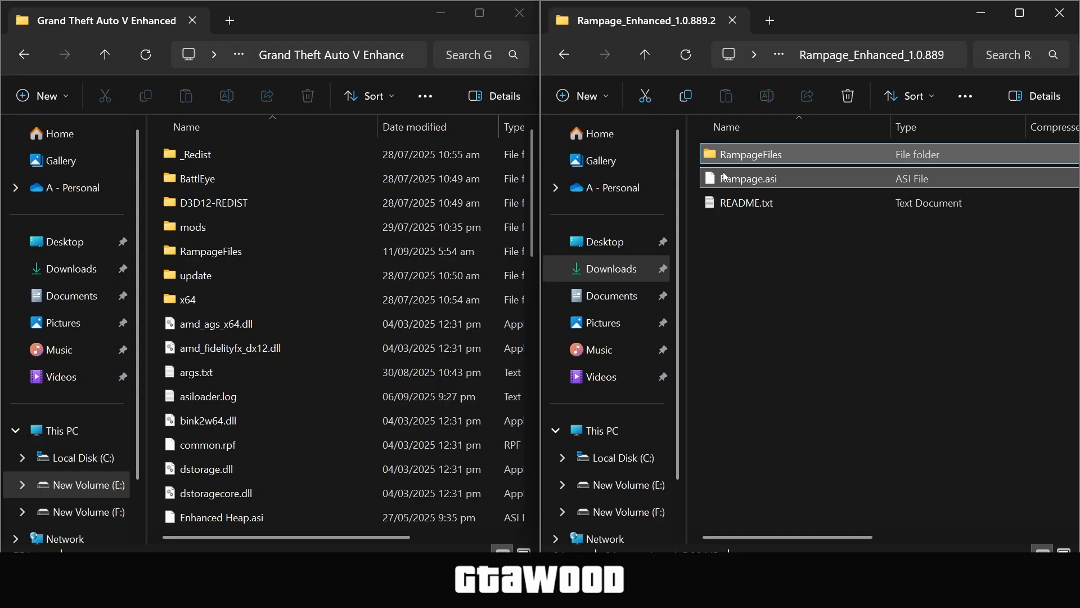
{"action": "right_click", "coordinate": [750, 154]}
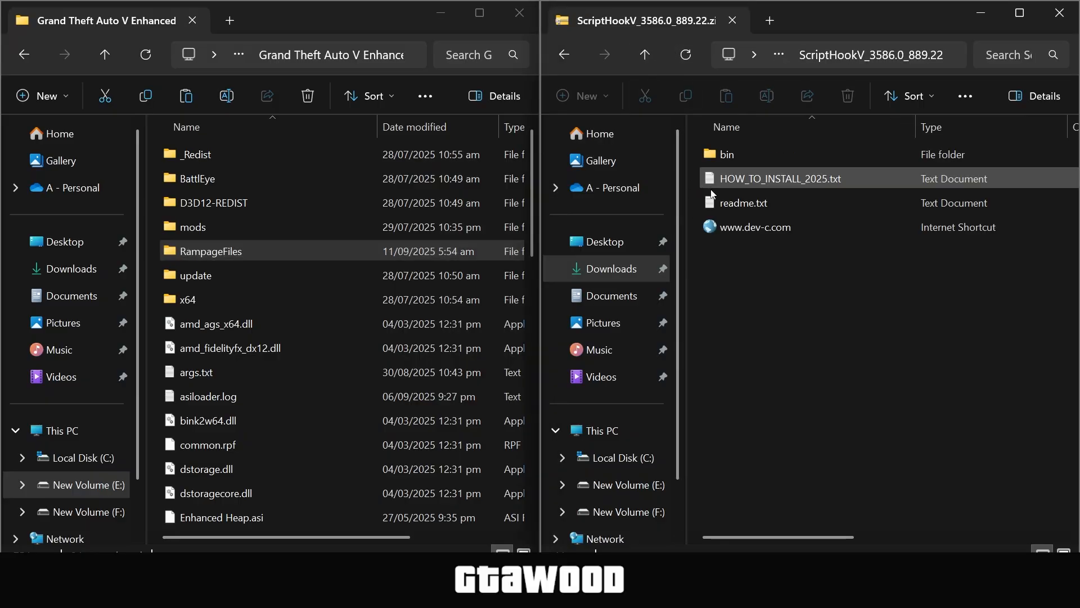
Copy ScriptHookV.dll and xinput1_4.dll from Script Hook V's bin folder into the game folder.
{"action": "double_click", "coordinate": [723, 155]}
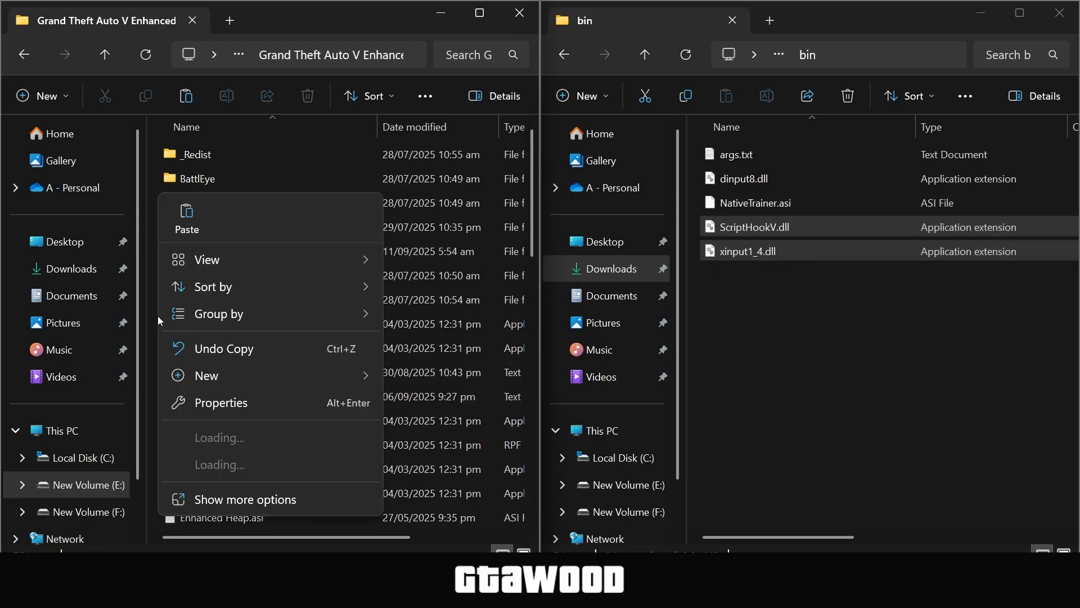
{"action": "left_click", "coordinate": [186, 214]}
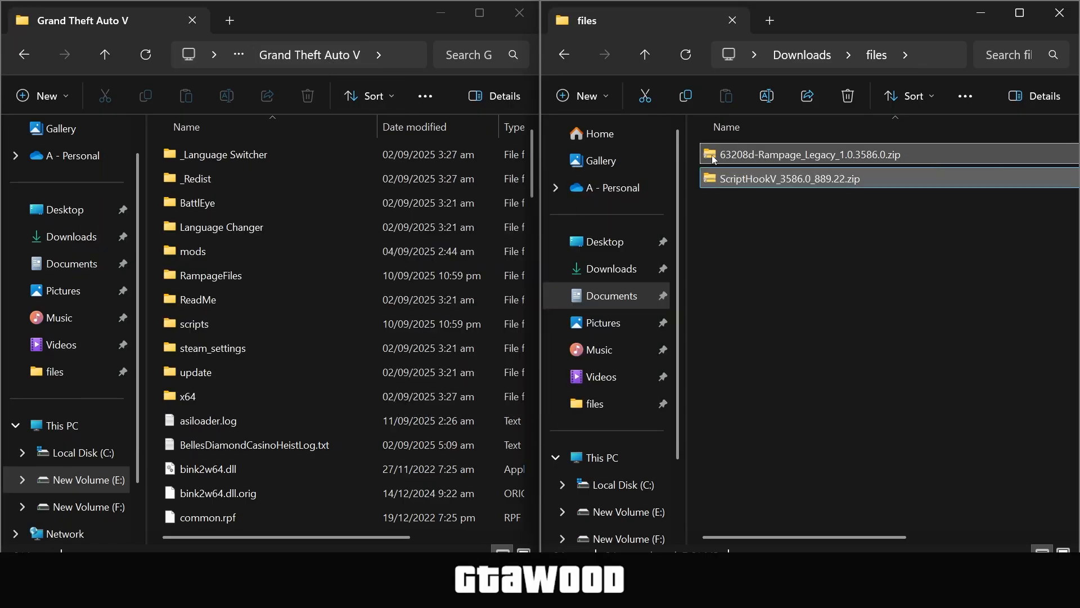
Copy the Rampage Legacy files to the Grand Theft Auto V folder and reach Script Hook V's bin folder.
{"action": "double_click", "coordinate": [808, 154]}
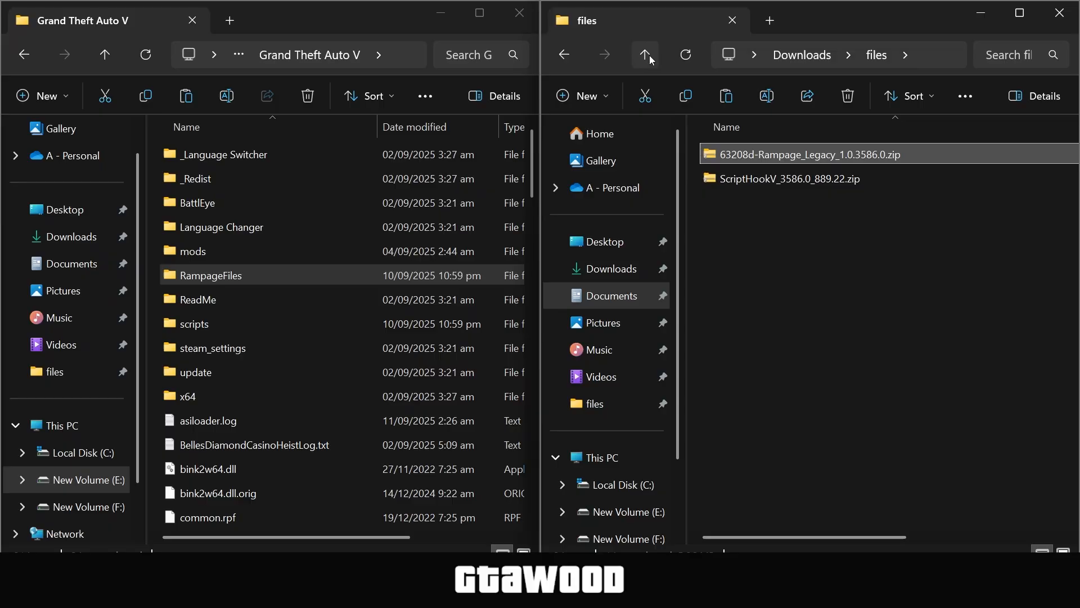
{"action": "double_click", "coordinate": [790, 179]}
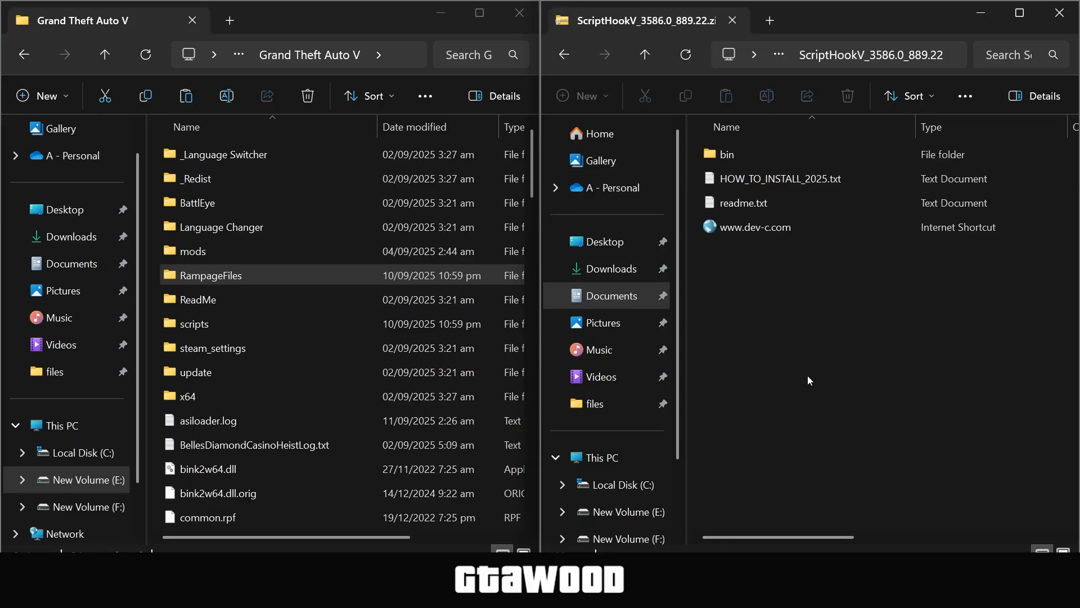
{"action": "double_click", "coordinate": [723, 154]}
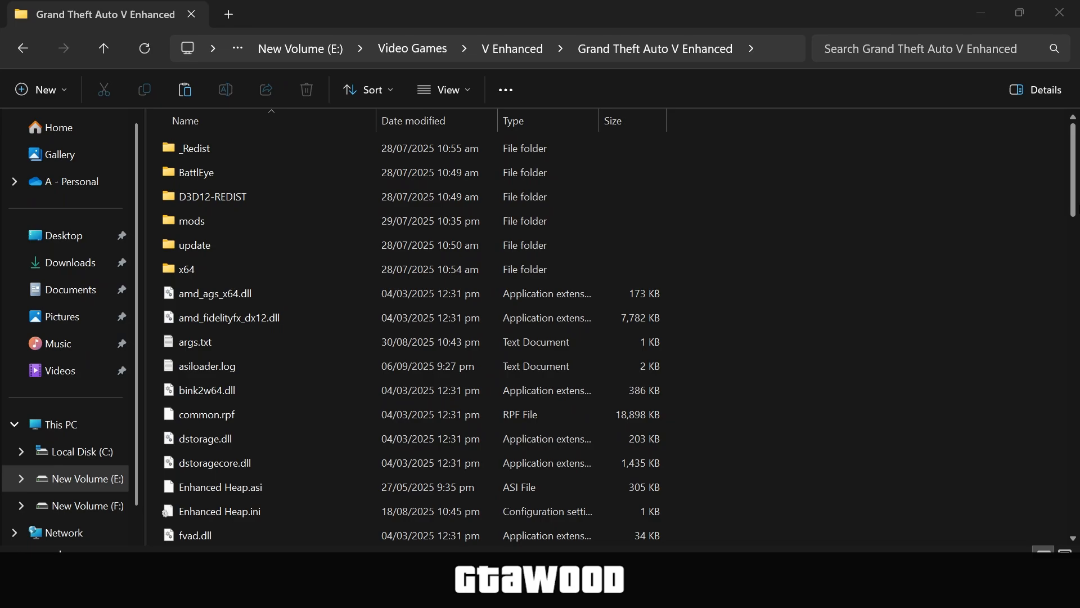
Open Settings.json from the RampageFiles folder in Notepad.
{"action": "scroll", "scroll_direction": "down", "scroll_amount": 3}
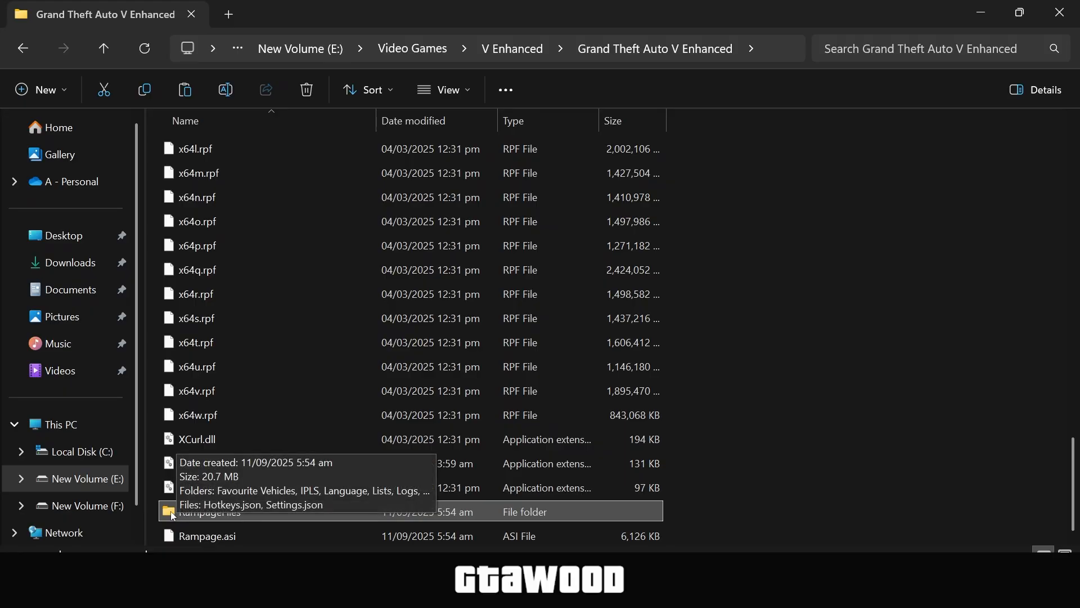
{"action": "double_click", "coordinate": [214, 511]}
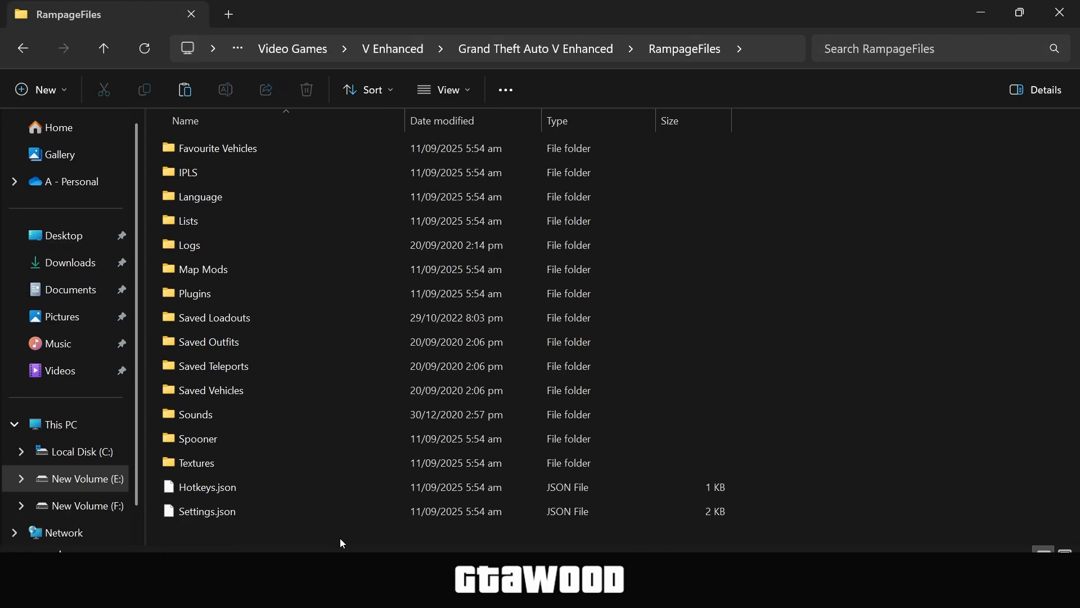
{"action": "right_click", "coordinate": [207, 511]}
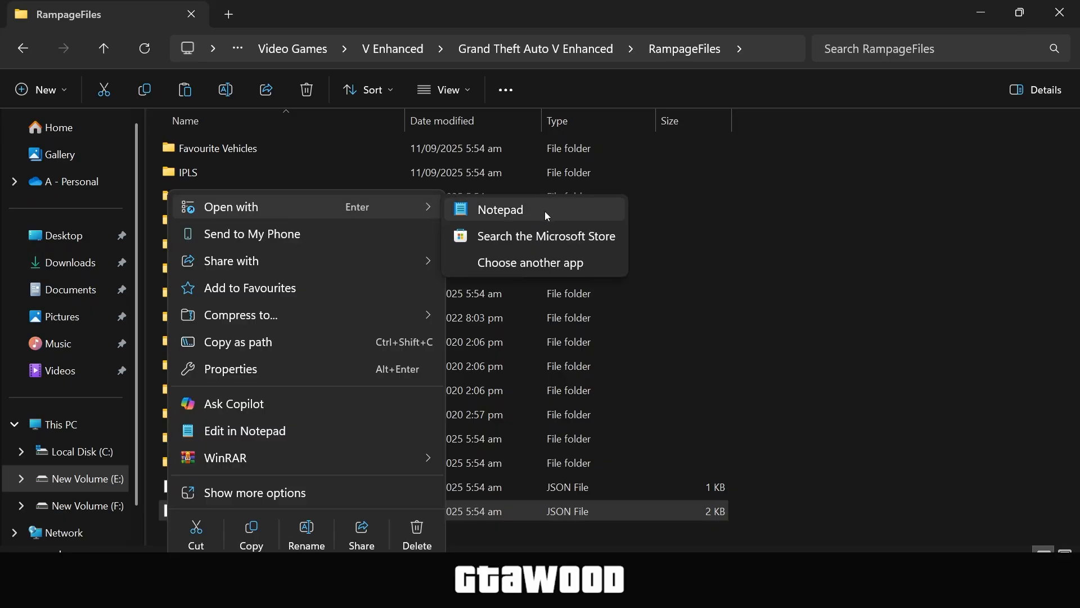
{"action": "left_click", "coordinate": [499, 210]}
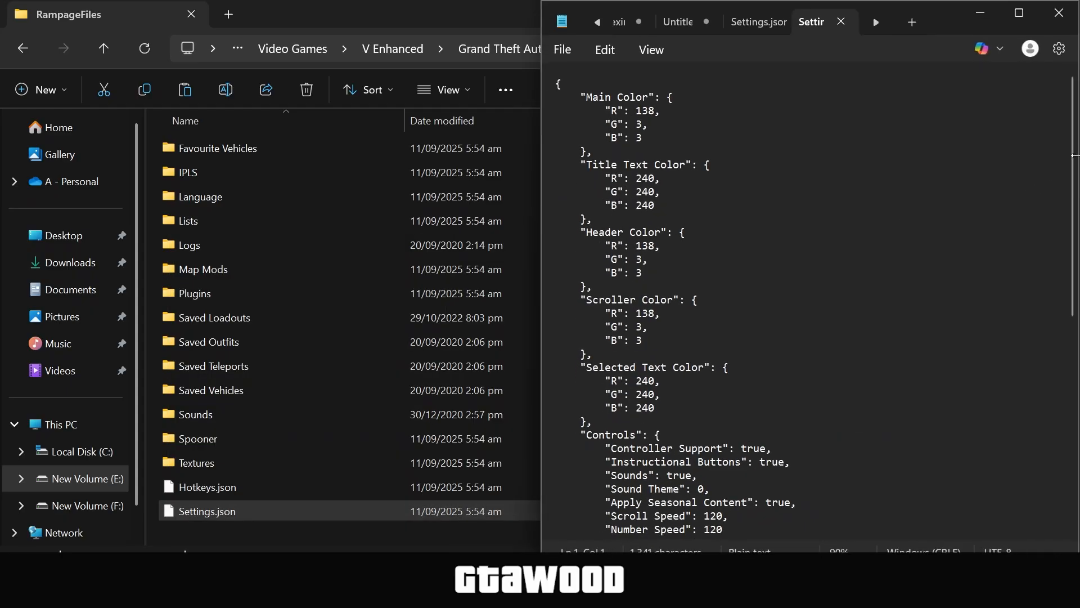
Locate the Keys section showing Open Key 116 and Open Key Info F5.
{"action": "scroll", "scroll_direction": "down", "scroll_amount": 3}
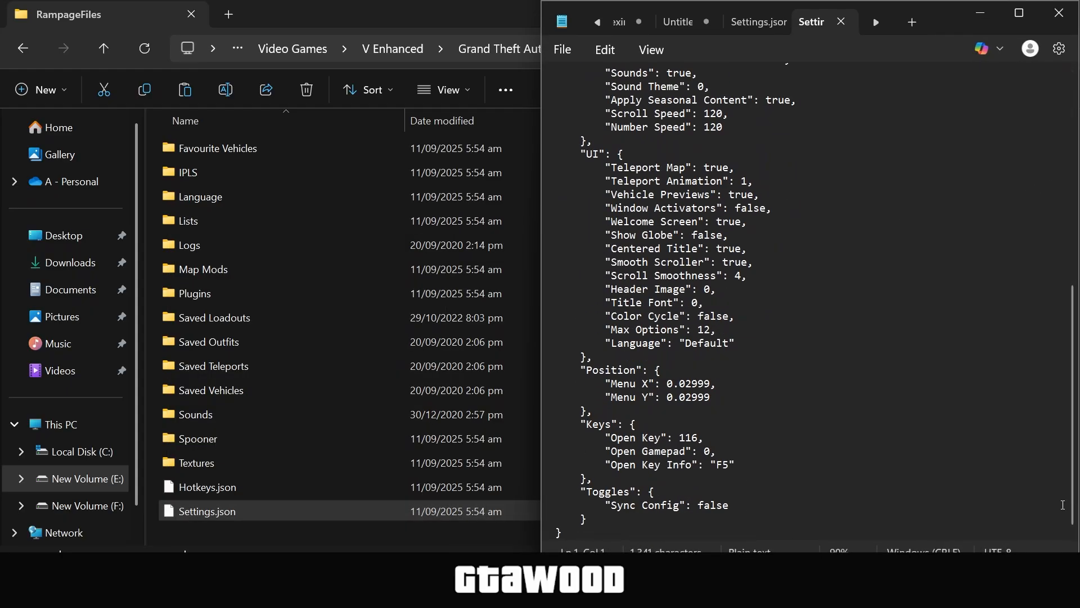
{"action": "double_click", "coordinate": [604, 423]}
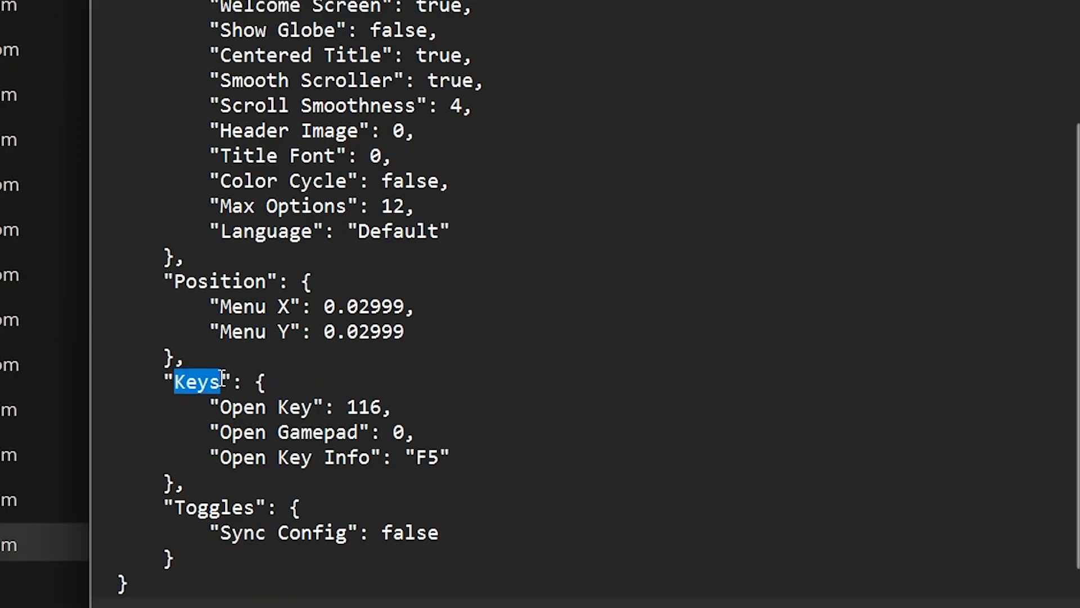
{"action": "left_click", "coordinate": [223, 418]}
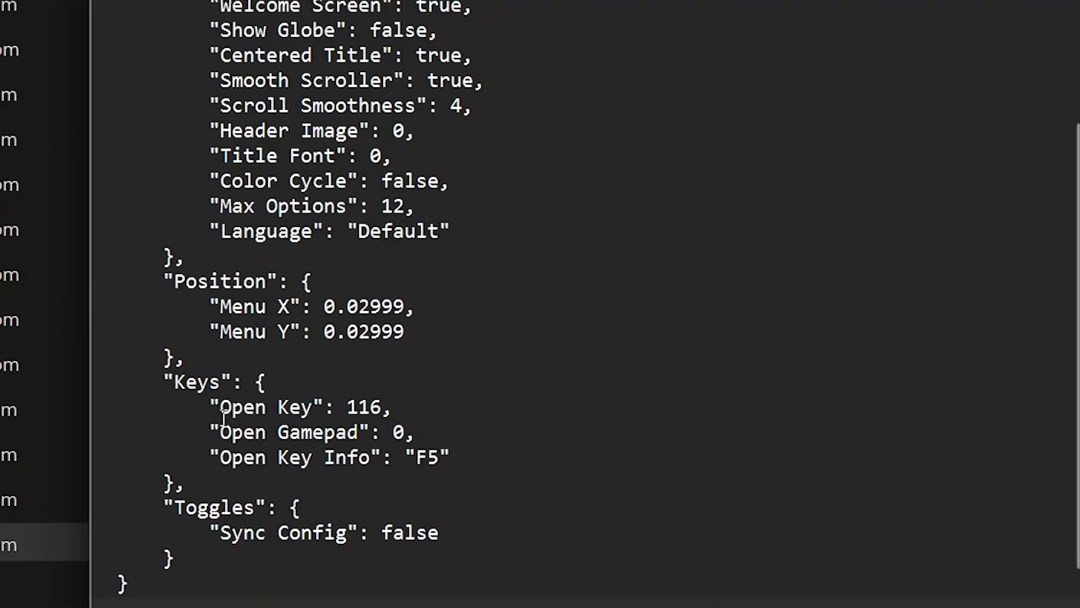
{"action": "double_click", "coordinate": [364, 407]}
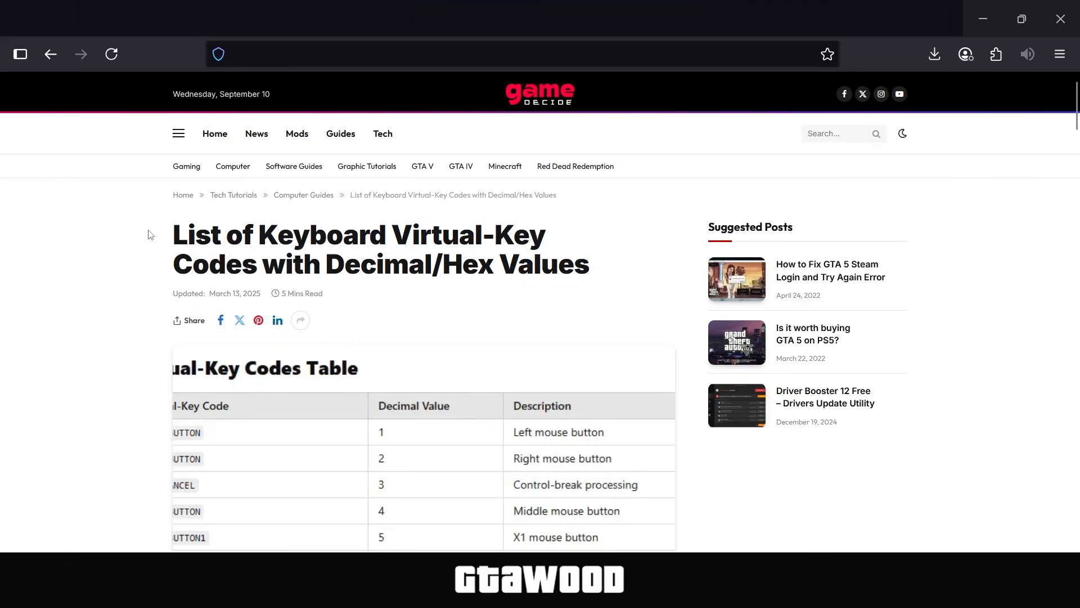
{"action": "mouse_move", "coordinate": [858, 237]}
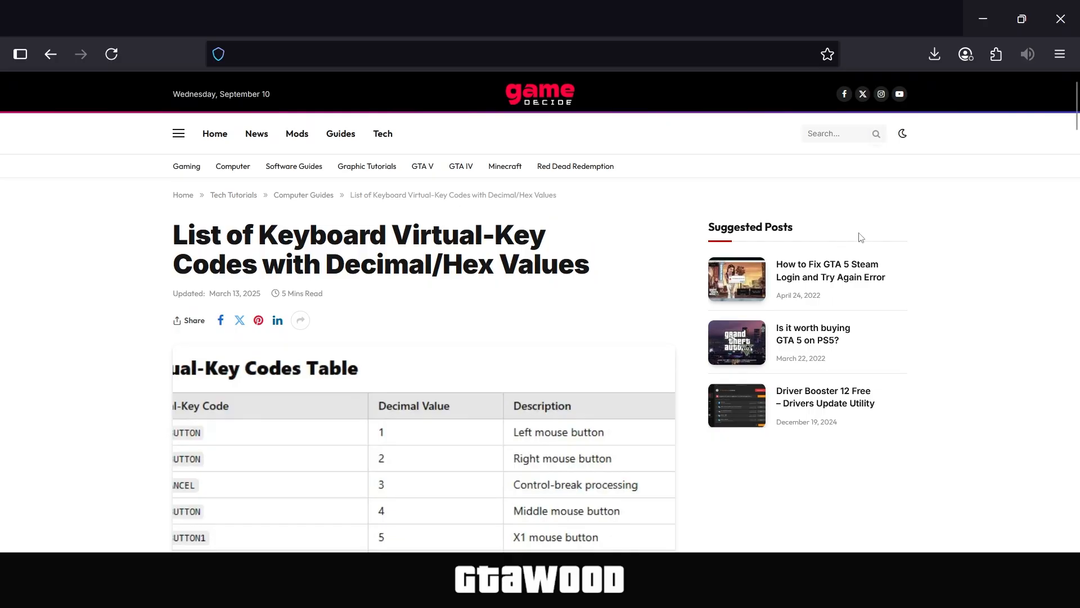
Expand the virtual-key code table and confirm F5 is code 116.
{"action": "scroll", "scroll_direction": "down", "scroll_amount": 3}
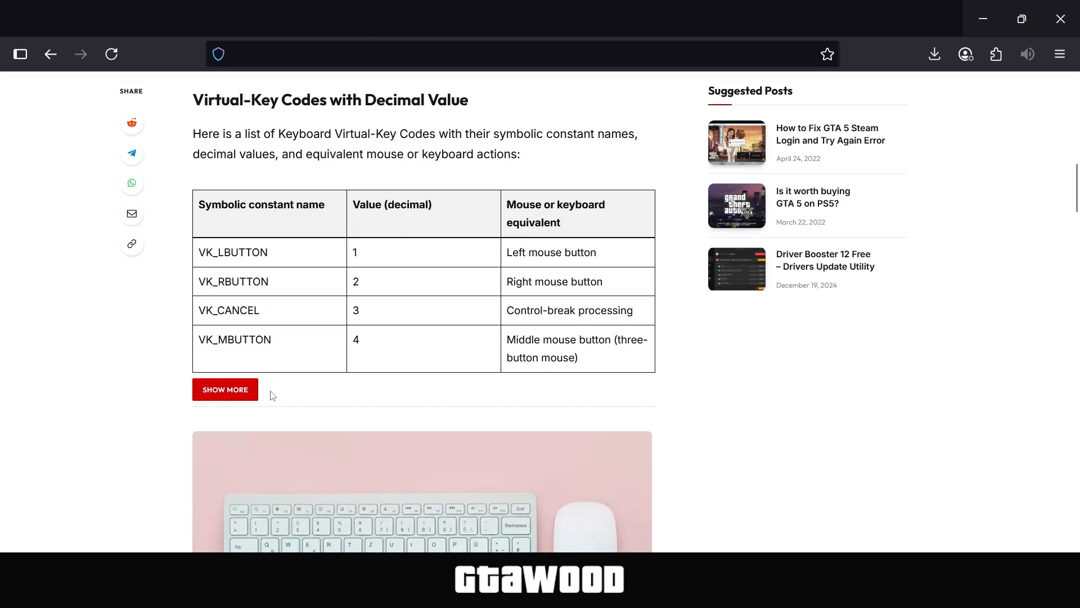
{"action": "left_click", "coordinate": [225, 389]}
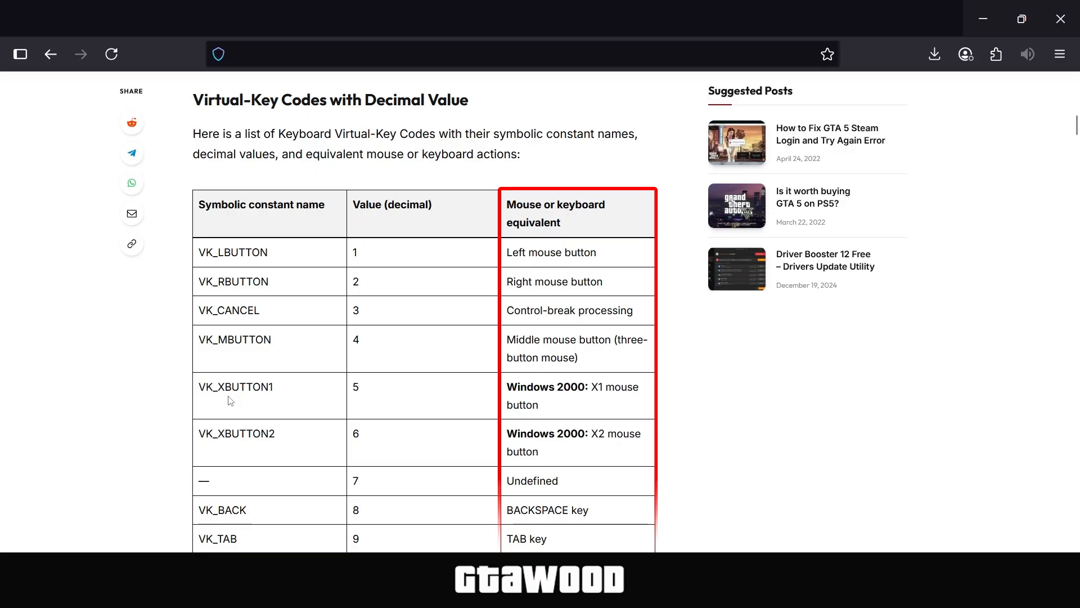
{"action": "scroll", "scroll_direction": "down", "scroll_amount": 3}
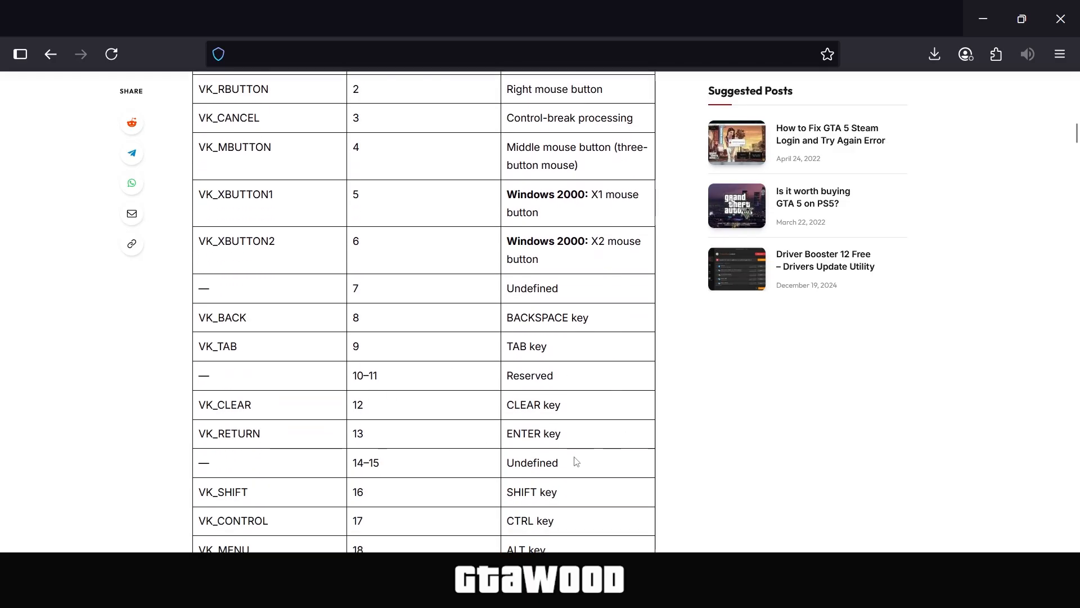
{"action": "scroll", "scroll_direction": "down", "scroll_amount": 3}
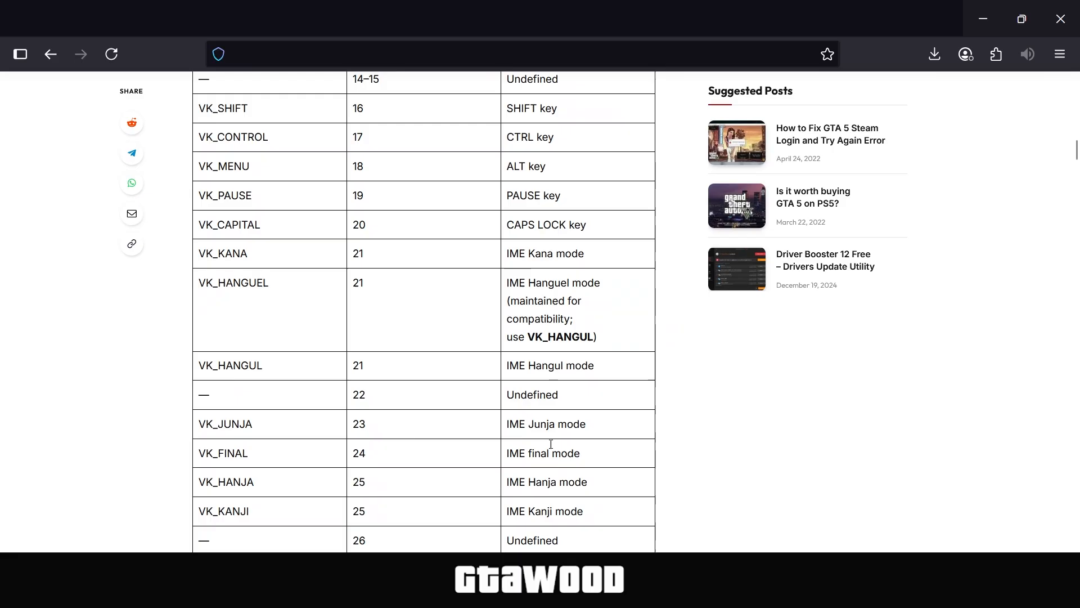
{"action": "scroll", "scroll_direction": "down", "scroll_amount": 3}
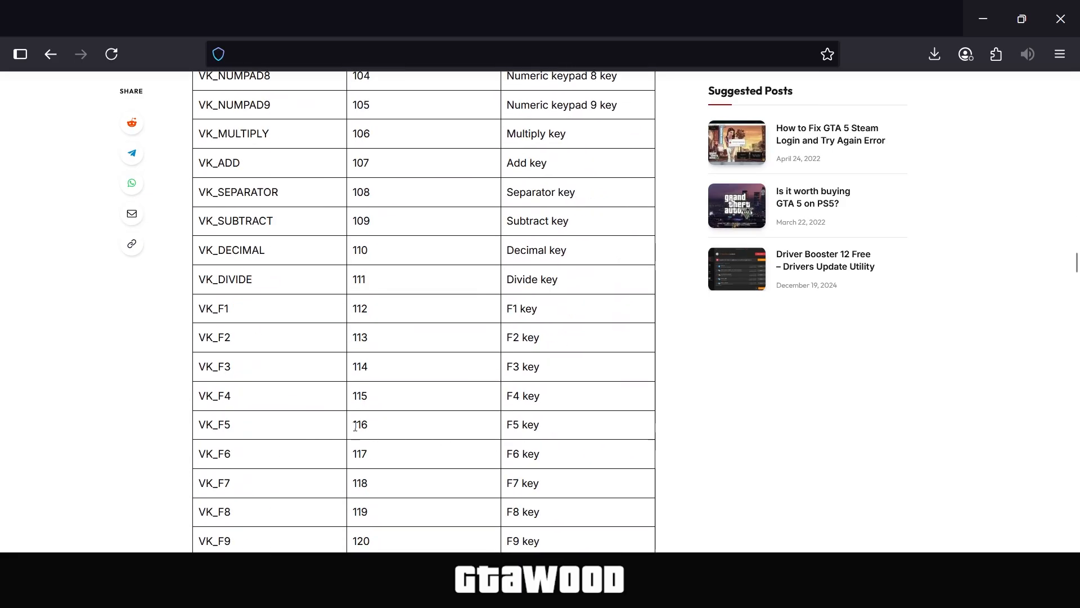
{"action": "mouse_move", "coordinate": [509, 432]}
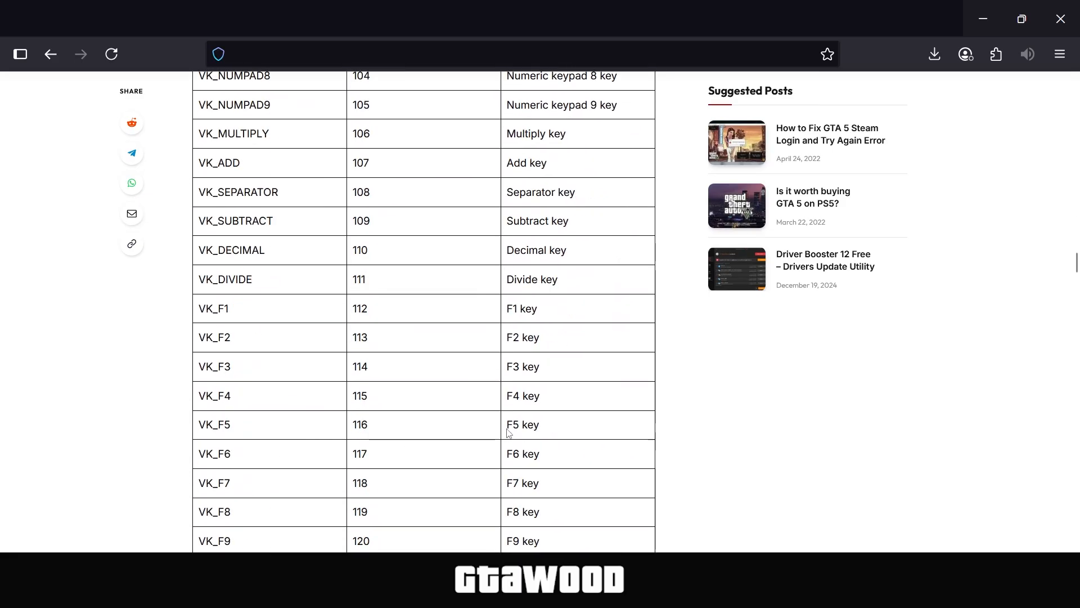
{"action": "double_click", "coordinate": [508, 424]}
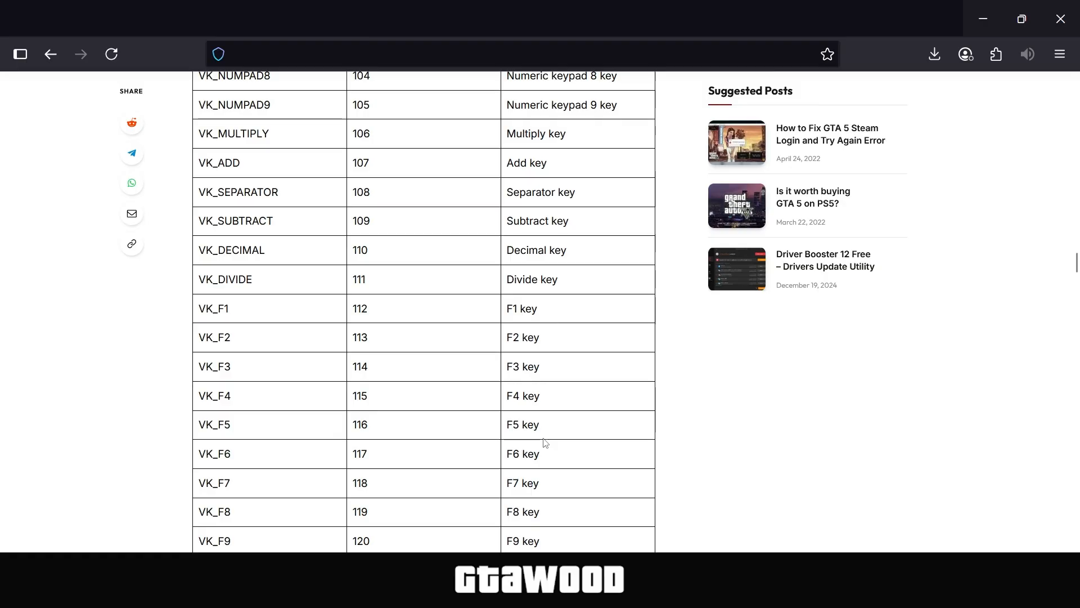
Find the O key in the table and copy its code 79.
{"action": "scroll", "scroll_direction": "up", "scroll_amount": 3}
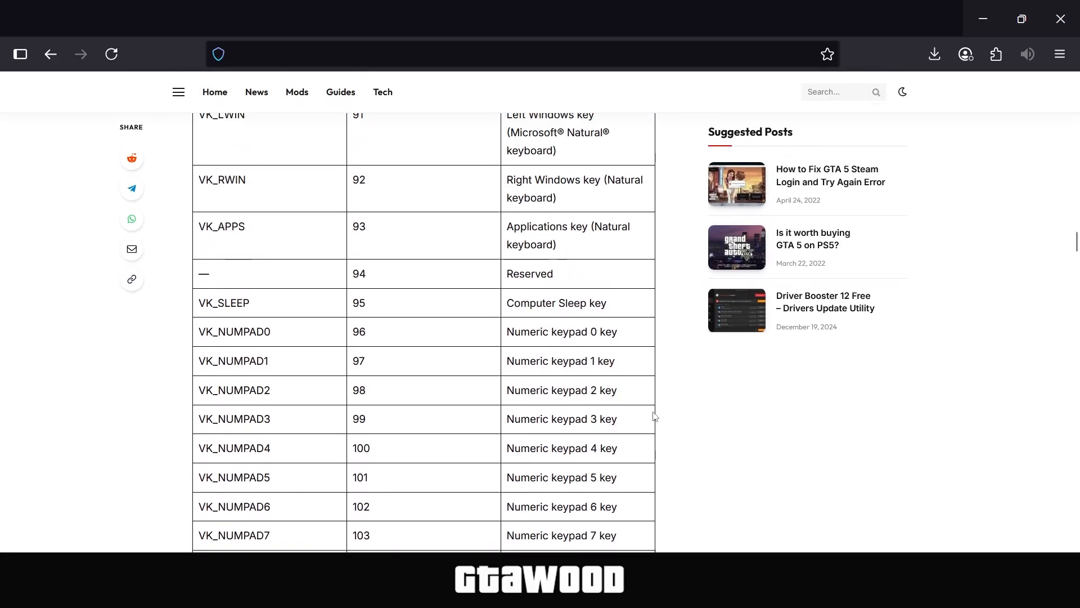
{"action": "scroll", "scroll_direction": "up", "scroll_amount": 3}
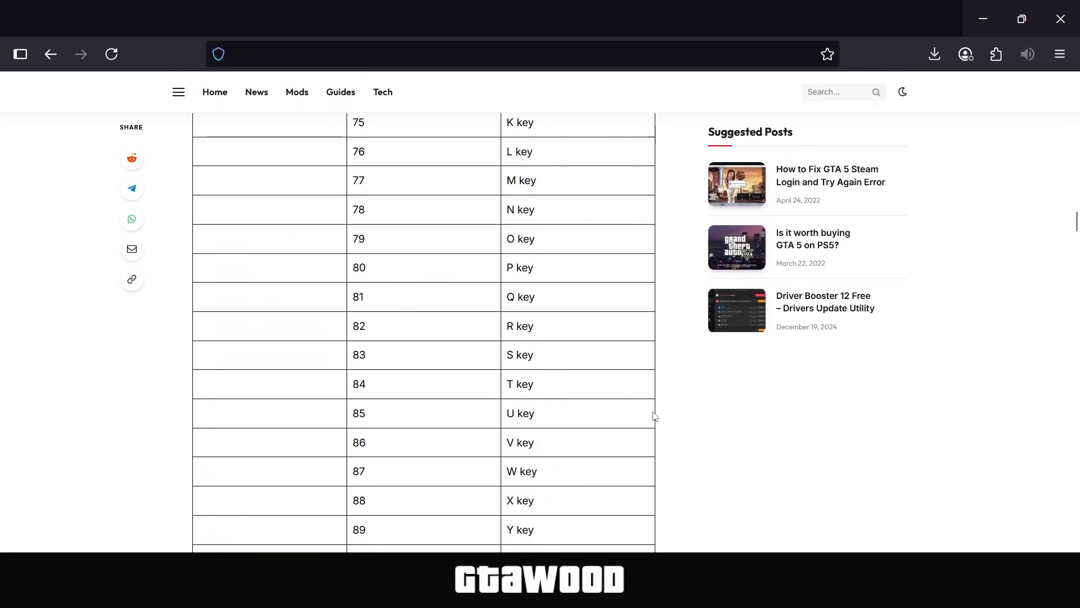
{"action": "mouse_move", "coordinate": [501, 230]}
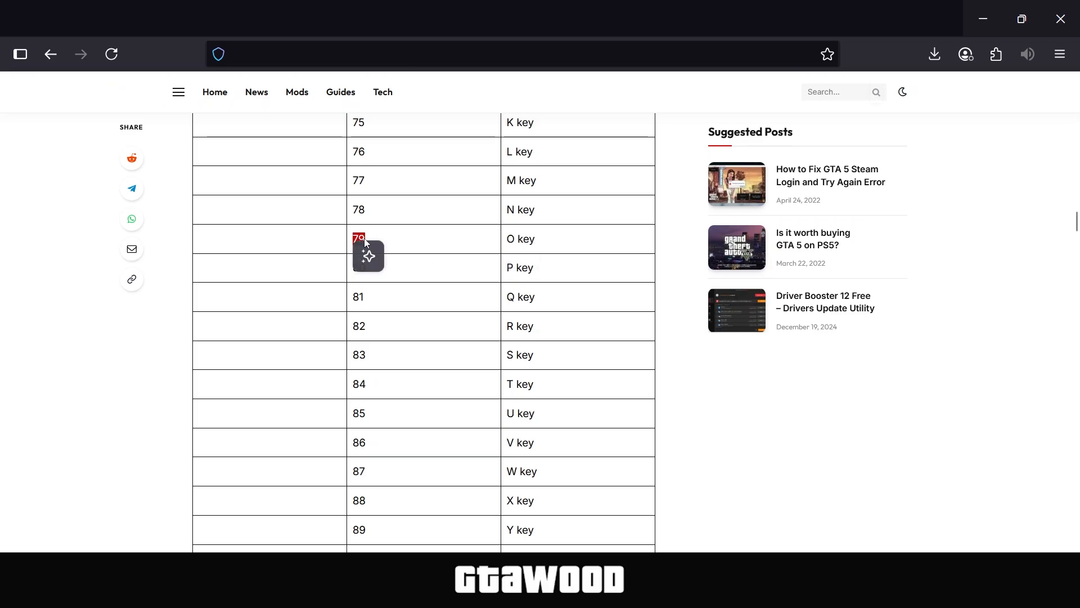
{"action": "right_click", "coordinate": [358, 238]}
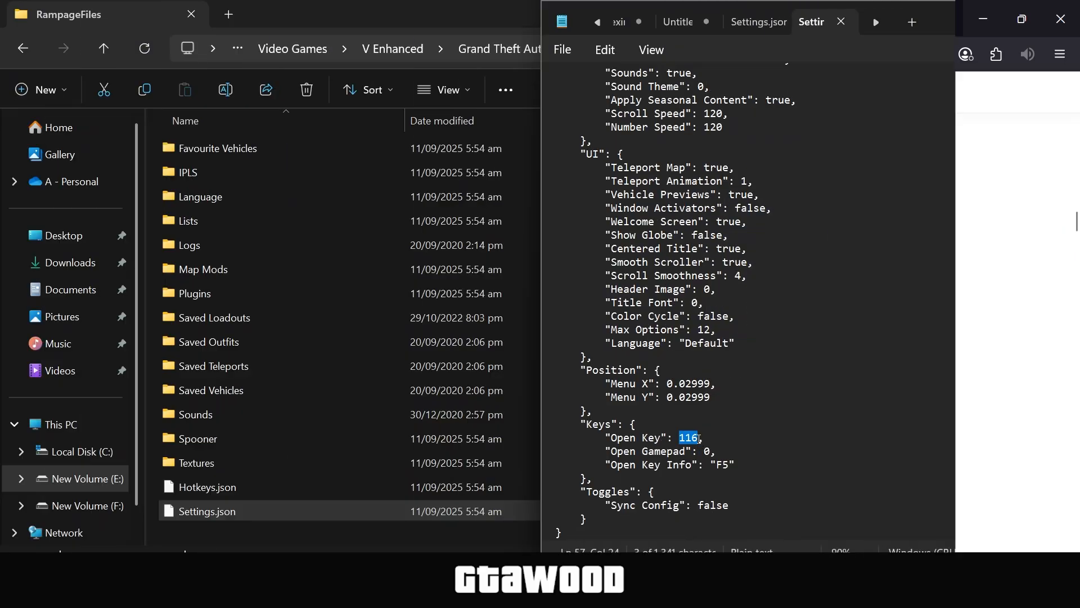
Replace the Open Key value 116 in Settings.json with the copied code 79.
{"action": "right_click", "coordinate": [690, 436]}
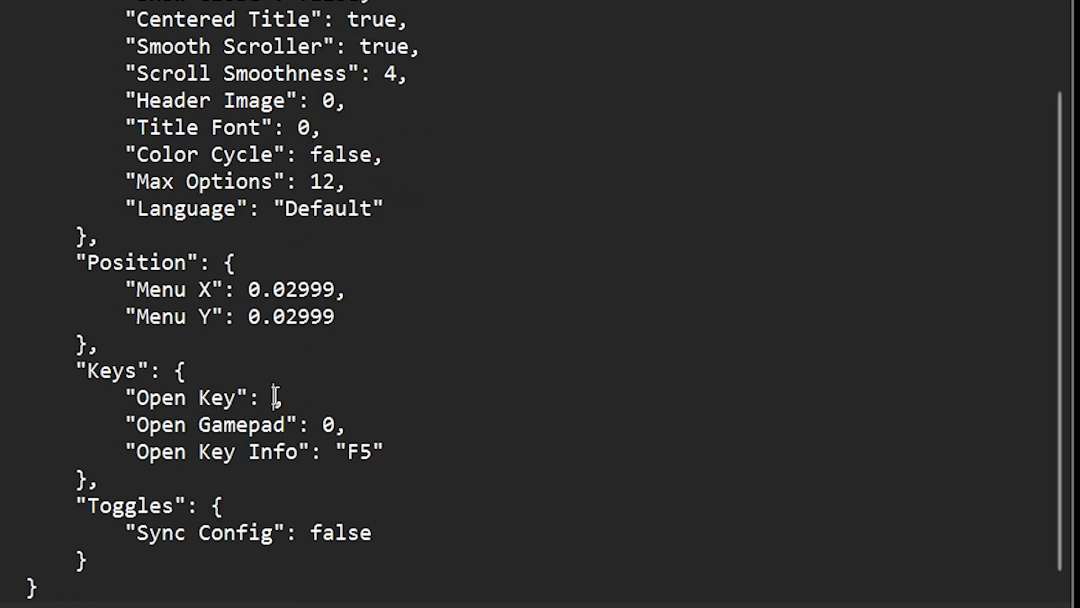
{"action": "left_click", "coordinate": [37, 35]}
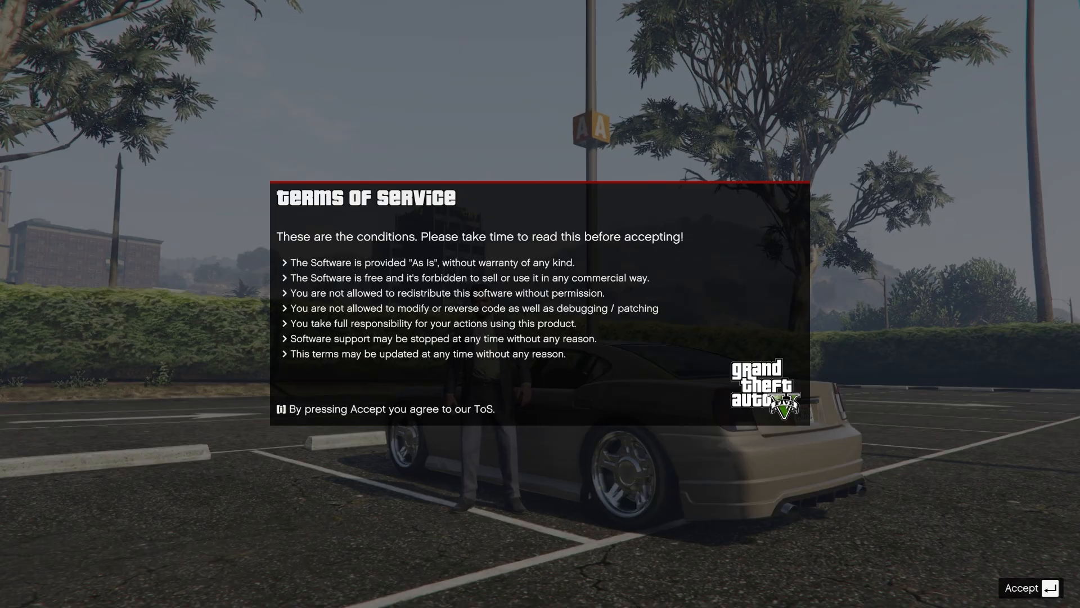
Accept the trainer's Terms of Service and bring up the Rampage HOME menu with the configured key.
{"action": "left_click", "coordinate": [1029, 587]}
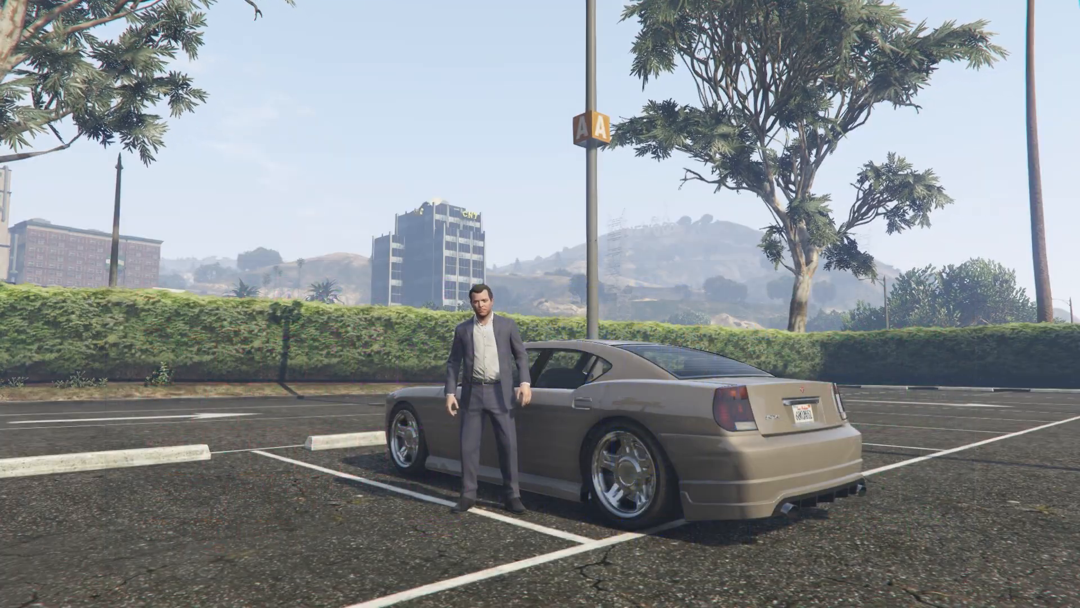
{"action": "key", "text": "F4"}
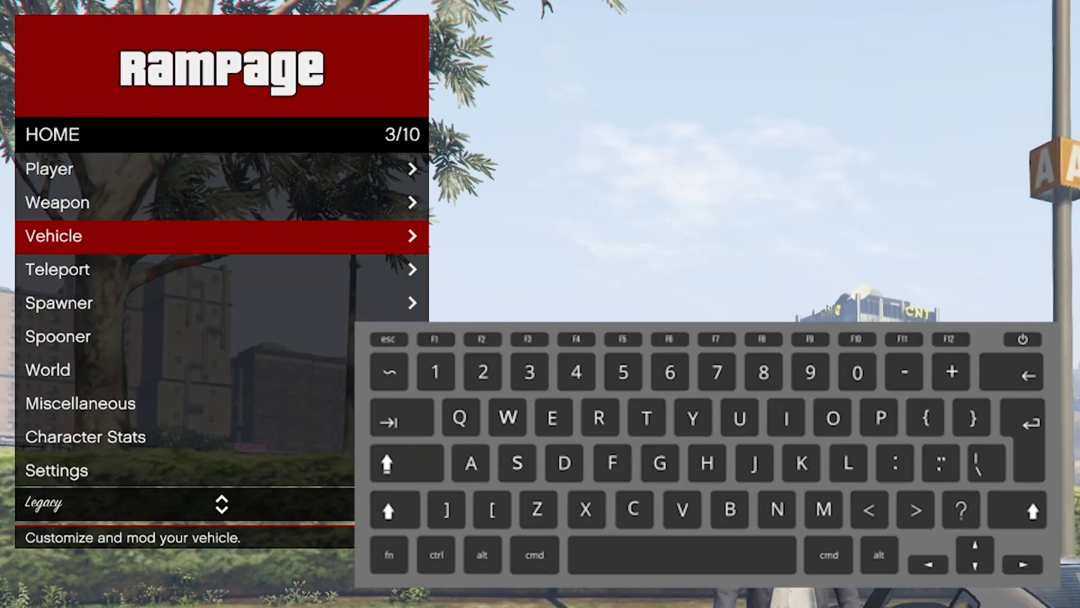
{"action": "key", "text": "up"}
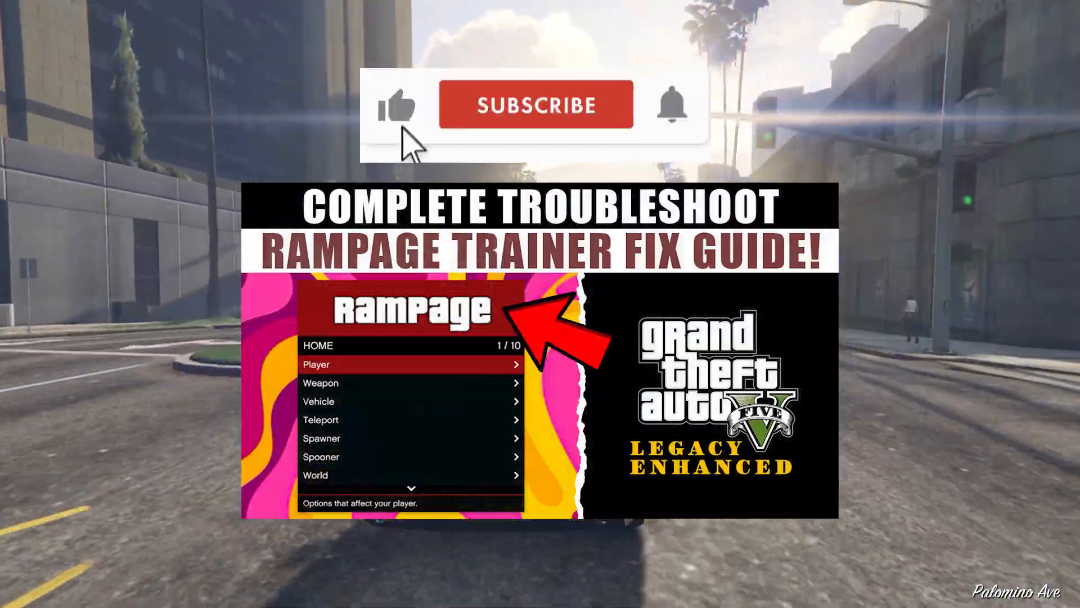
{"action": "left_click", "coordinate": [536, 106]}
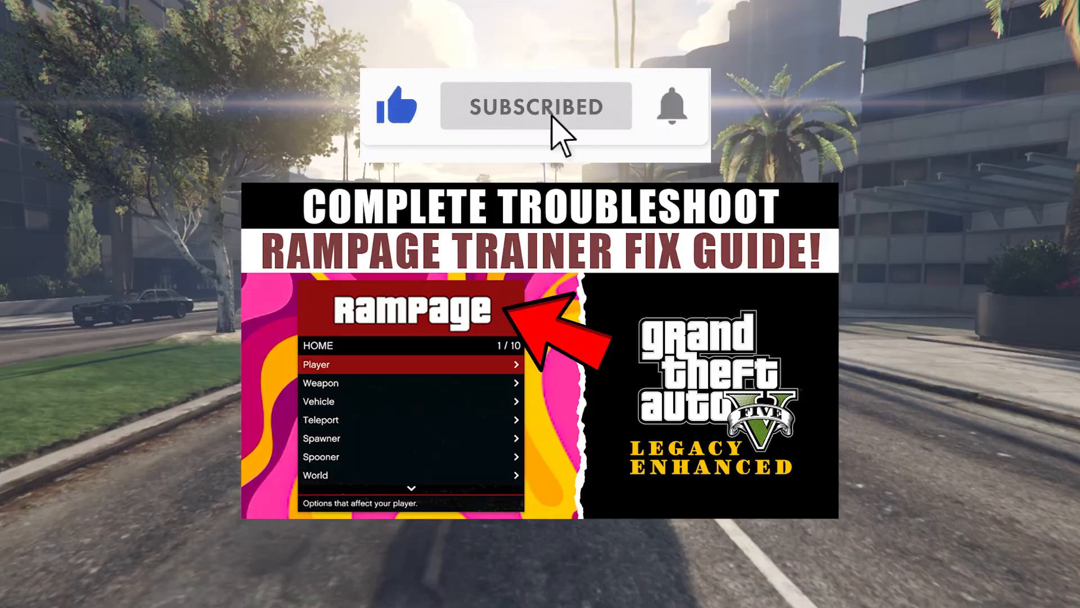